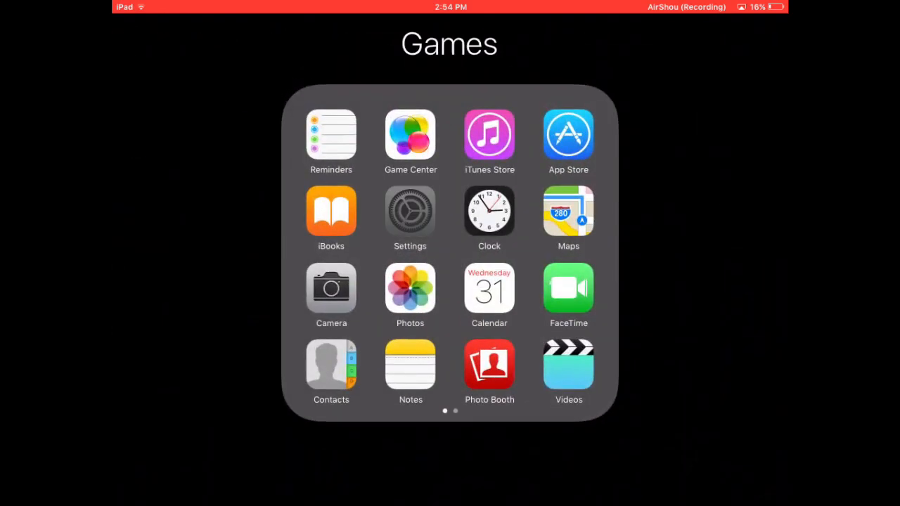
Check General > About in Settings showing iOS 9.3.5, then go back home.
{"action": "left_click", "coordinate": [410, 213]}
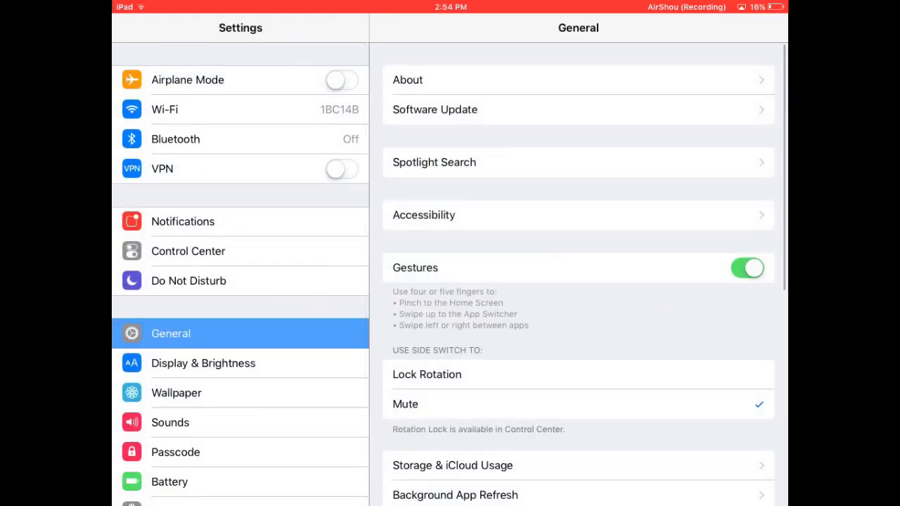
{"action": "scroll", "scroll_direction": "down", "scroll_amount": 3}
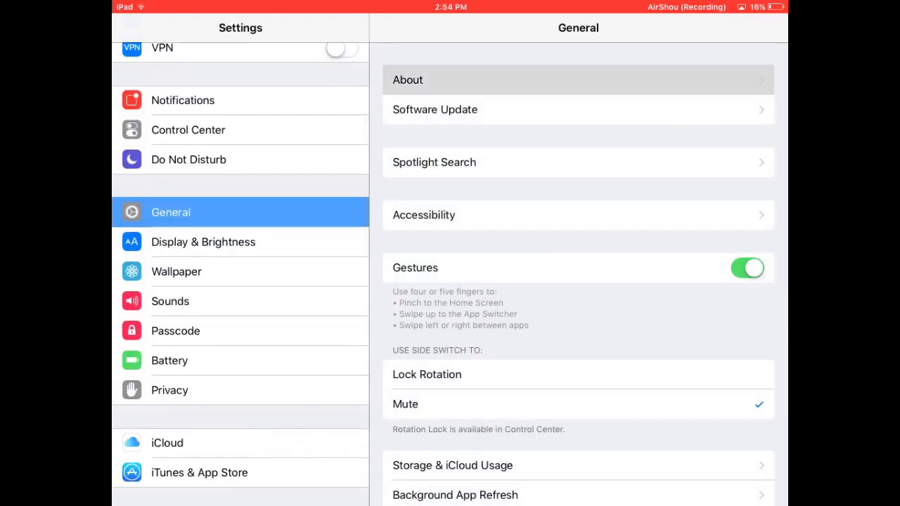
{"action": "left_click", "coordinate": [577, 79]}
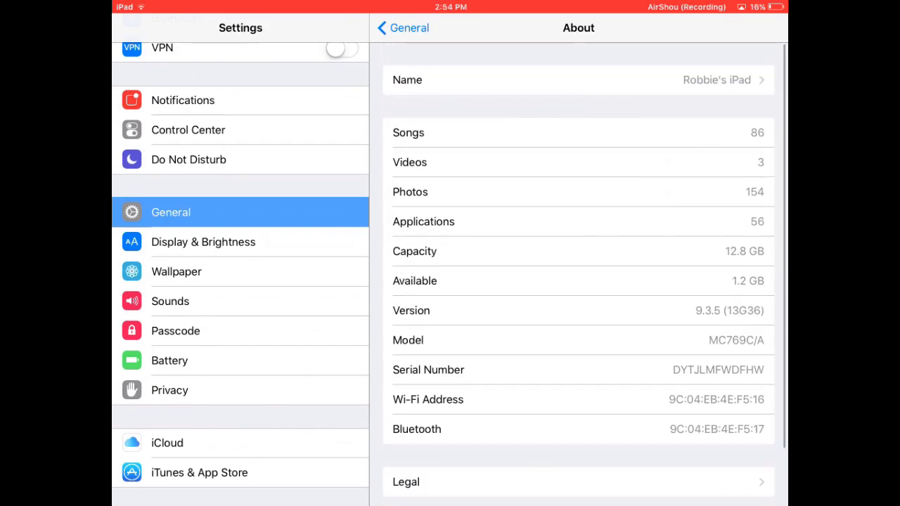
{"action": "key", "text": "home"}
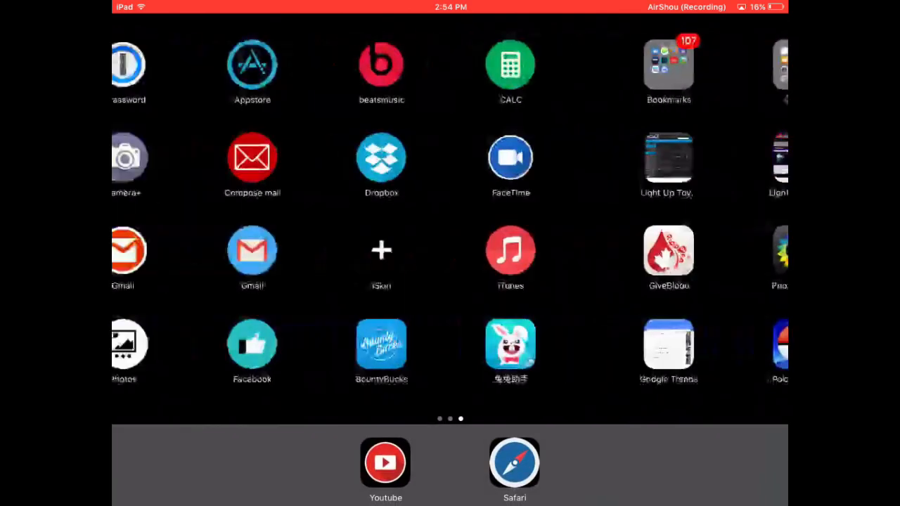
In Safari, enter 'openapp' and pick the 'openappmkt' Google suggestion.
{"action": "left_click", "coordinate": [514, 463]}
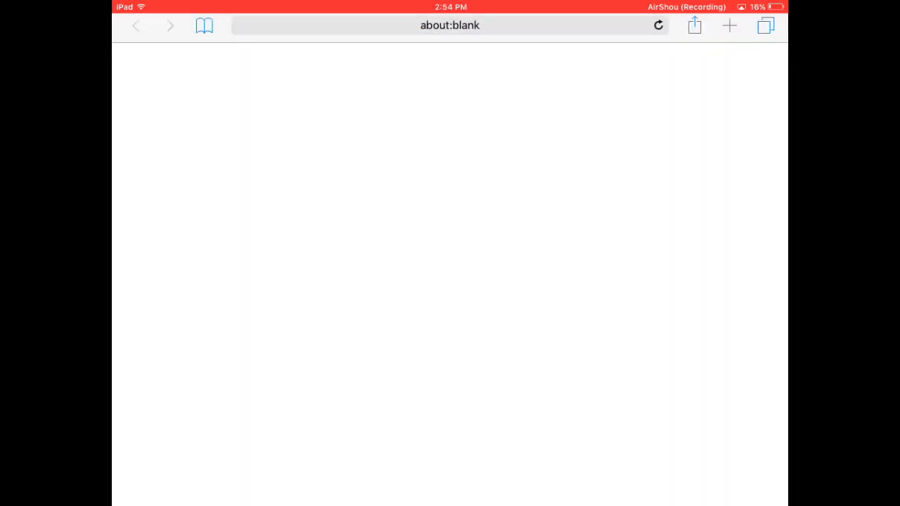
{"action": "left_click", "coordinate": [449, 25]}
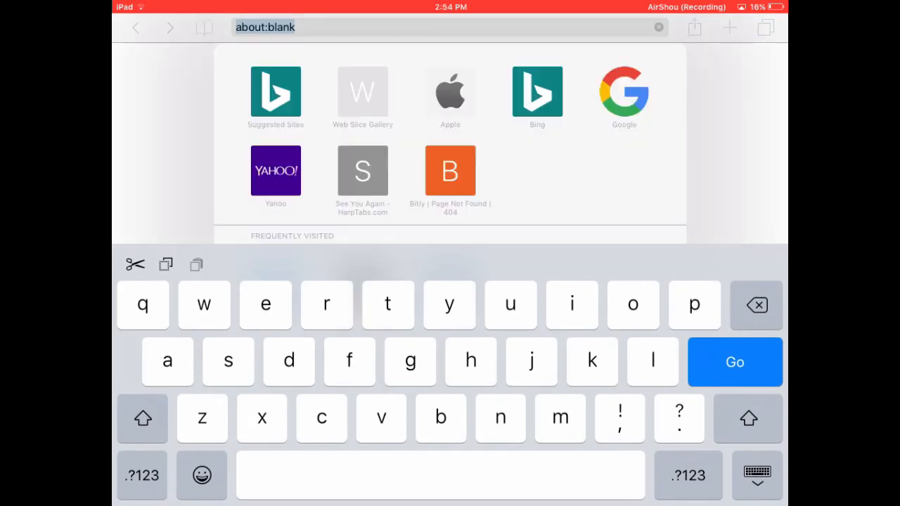
{"action": "type", "text": "ope"}
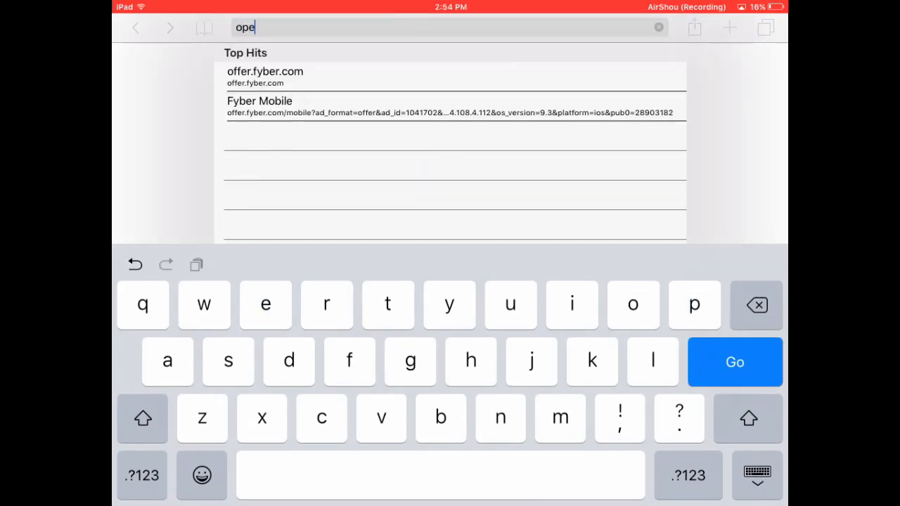
{"action": "type", "text": "a"}
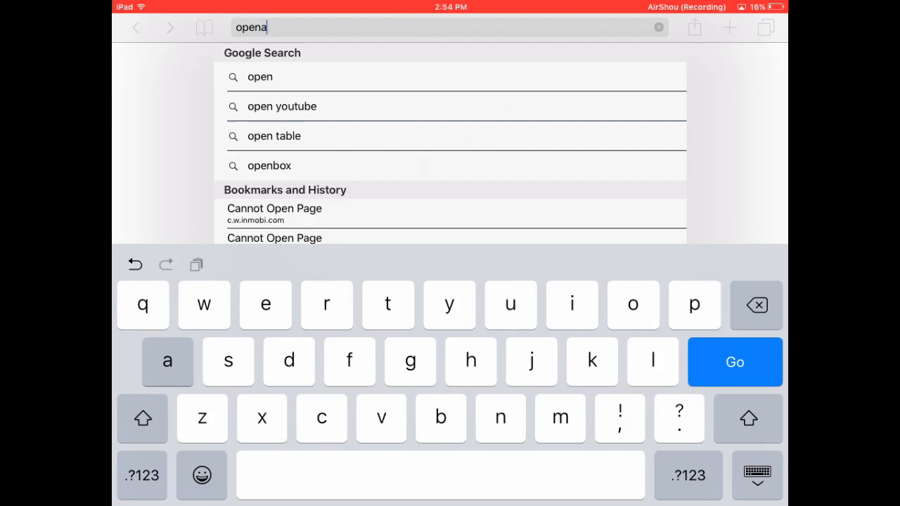
{"action": "type", "text": "pp"}
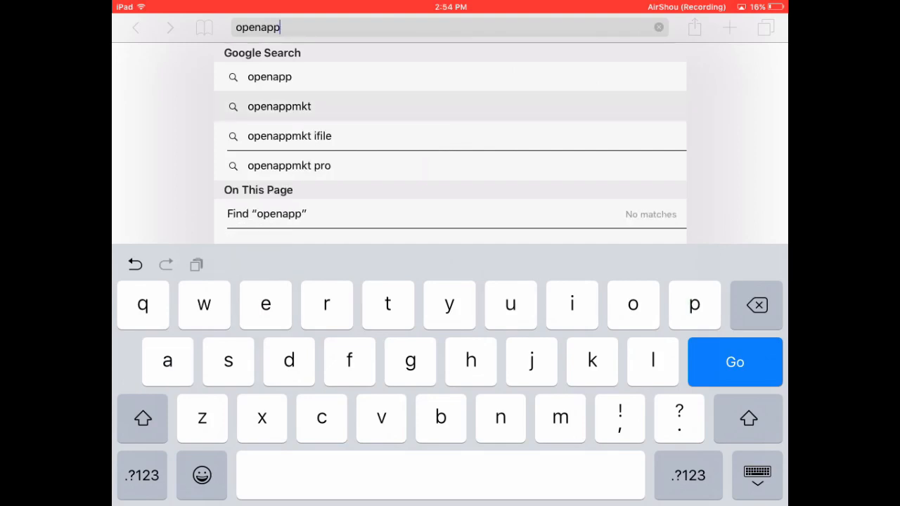
{"action": "left_click", "coordinate": [279, 106]}
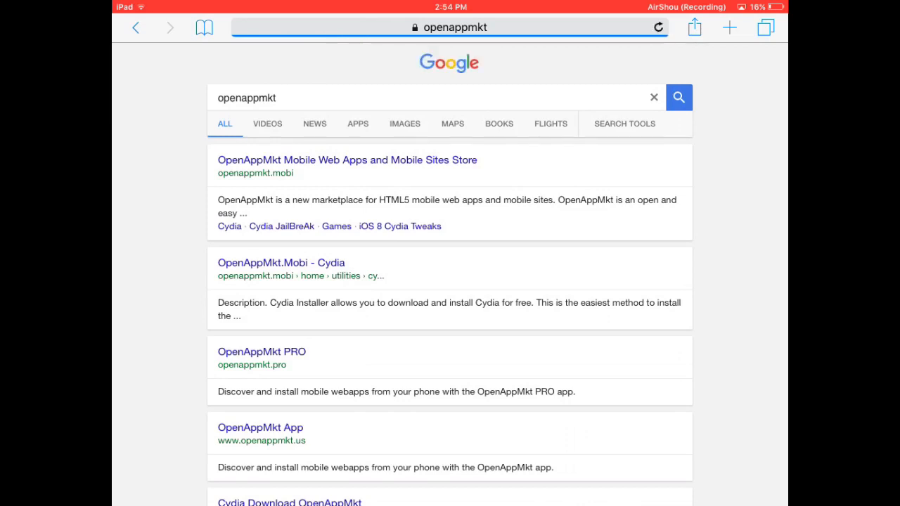
Open the 'OpenAppMkt Mobile Web Apps' result and choose the Cydia app tile.
{"action": "left_click", "coordinate": [347, 160]}
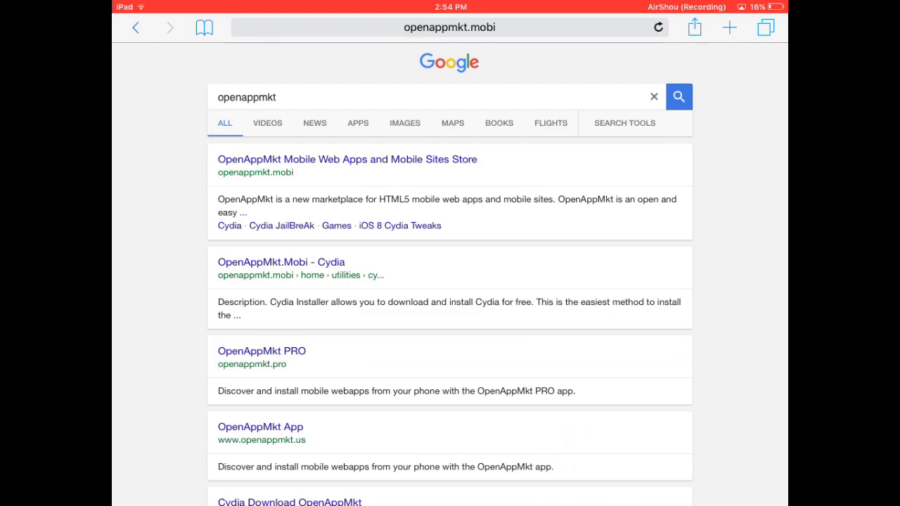
{"action": "left_click", "coordinate": [348, 159]}
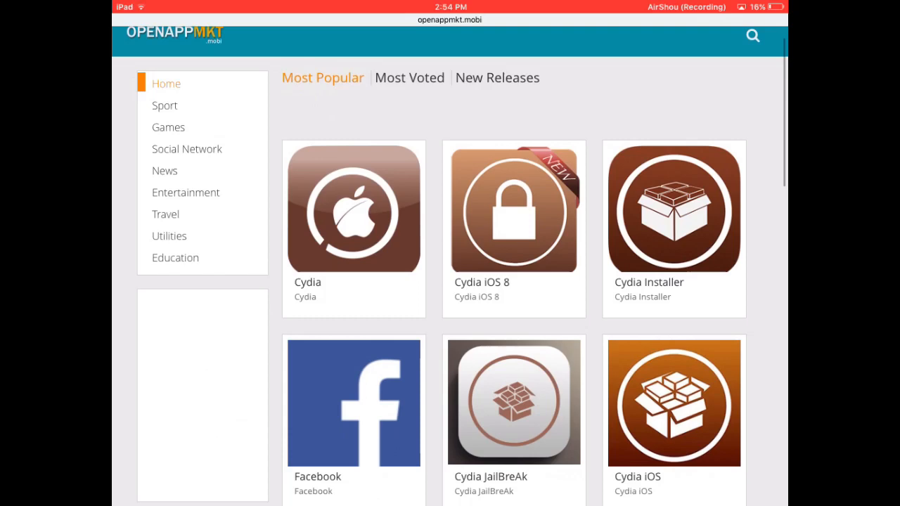
{"action": "scroll", "scroll_direction": "down", "scroll_amount": 3}
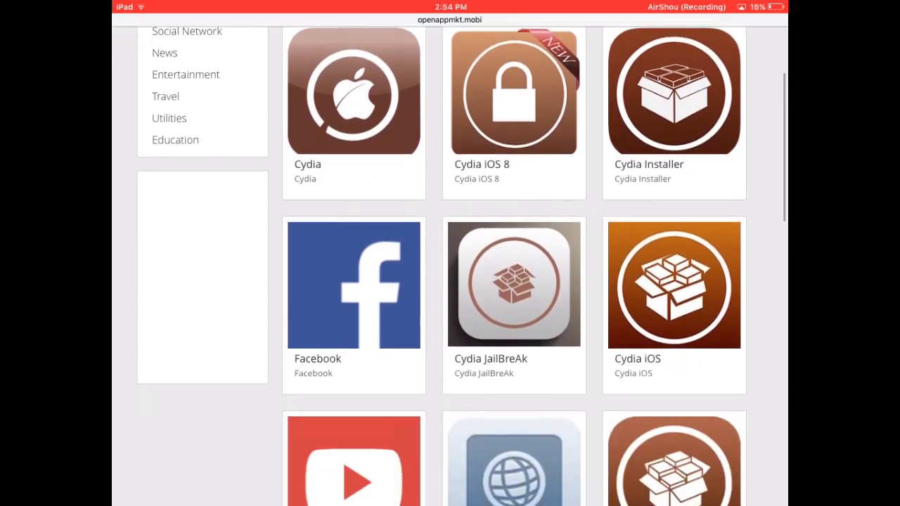
{"action": "scroll", "scroll_direction": "down", "scroll_amount": 3}
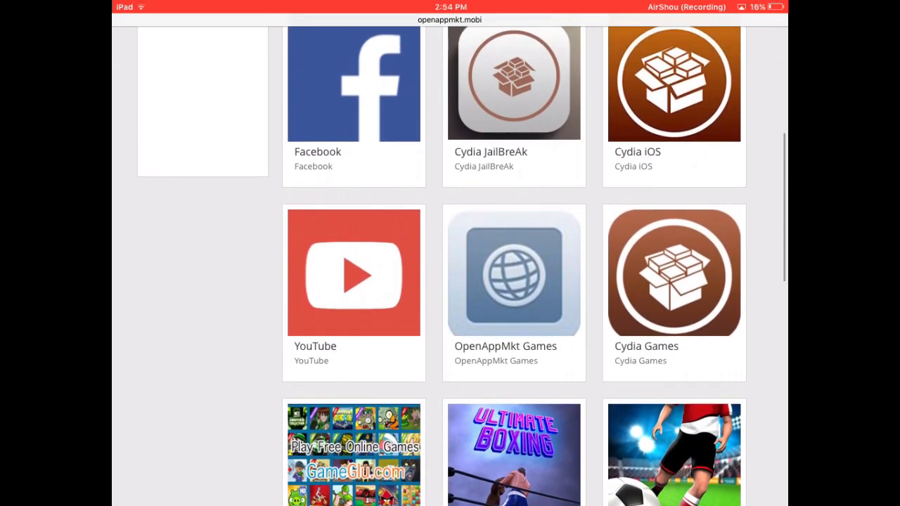
{"action": "scroll", "scroll_direction": "up", "scroll_amount": 3}
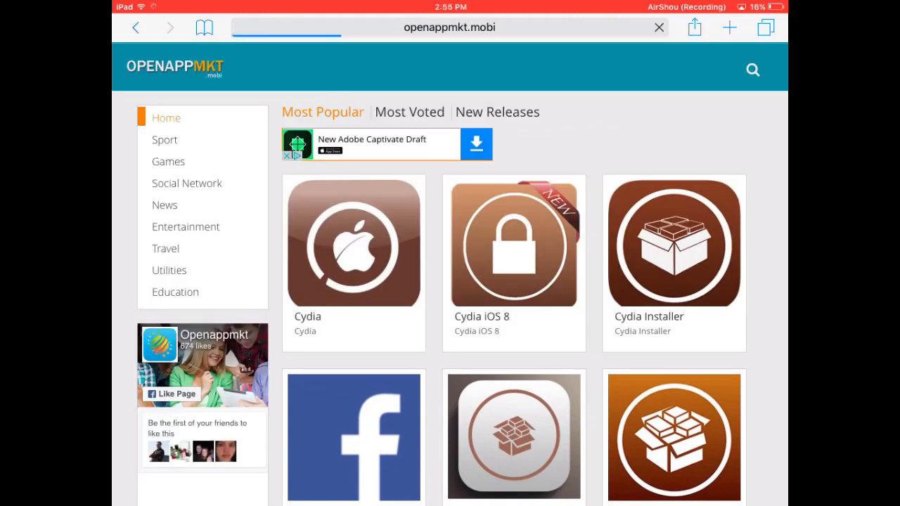
{"action": "left_click", "coordinate": [353, 242]}
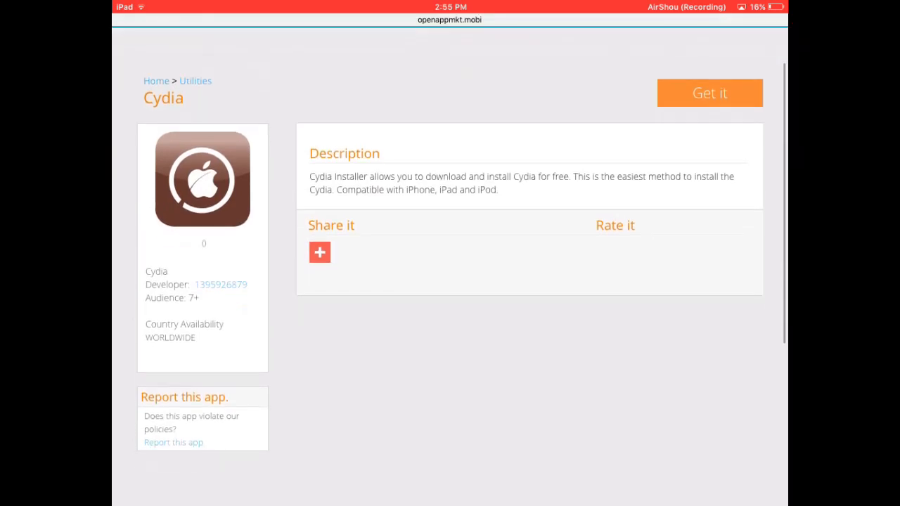
Choose the orange 'Get it' button on the Cydia page.
{"action": "scroll", "scroll_direction": "up", "scroll_amount": 3}
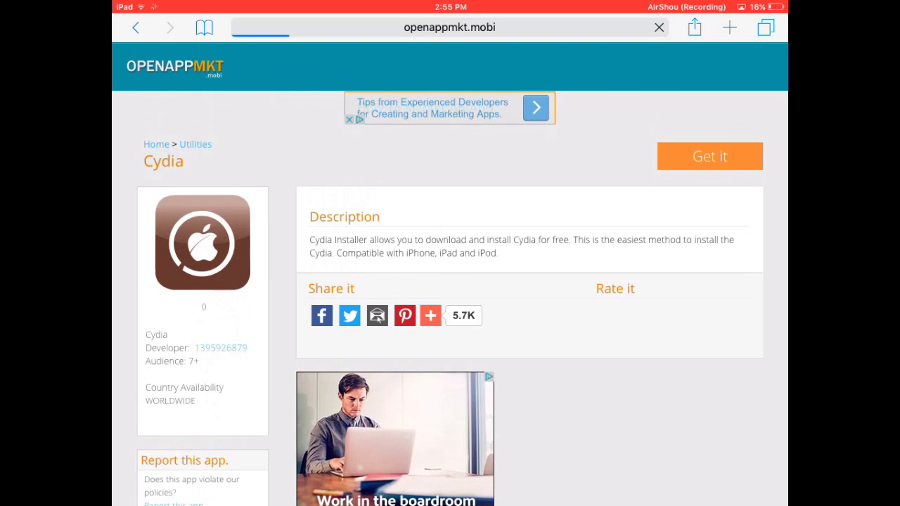
{"action": "left_click", "coordinate": [709, 156]}
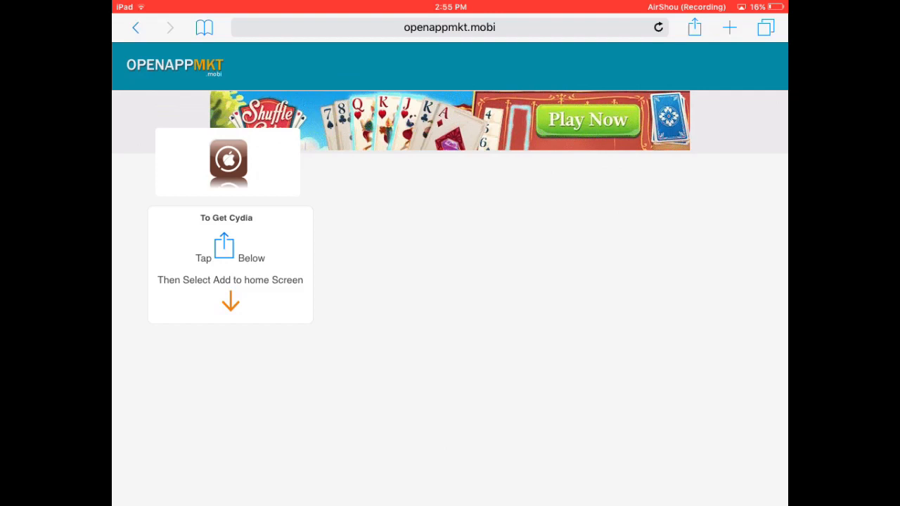
Add the Cydia page to the home screen via Share > Add to Home Screen.
{"action": "left_click", "coordinate": [694, 28]}
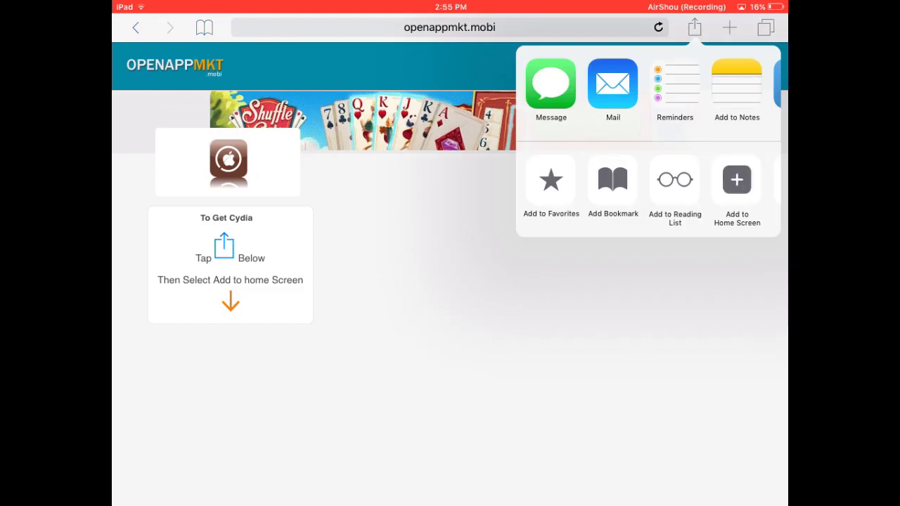
{"action": "left_click", "coordinate": [736, 187]}
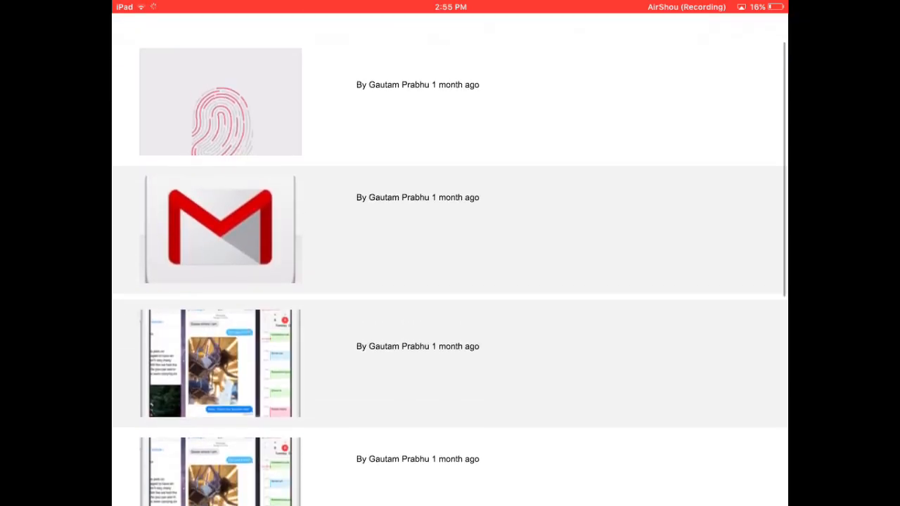
{"action": "scroll", "scroll_direction": "down", "scroll_amount": 3}
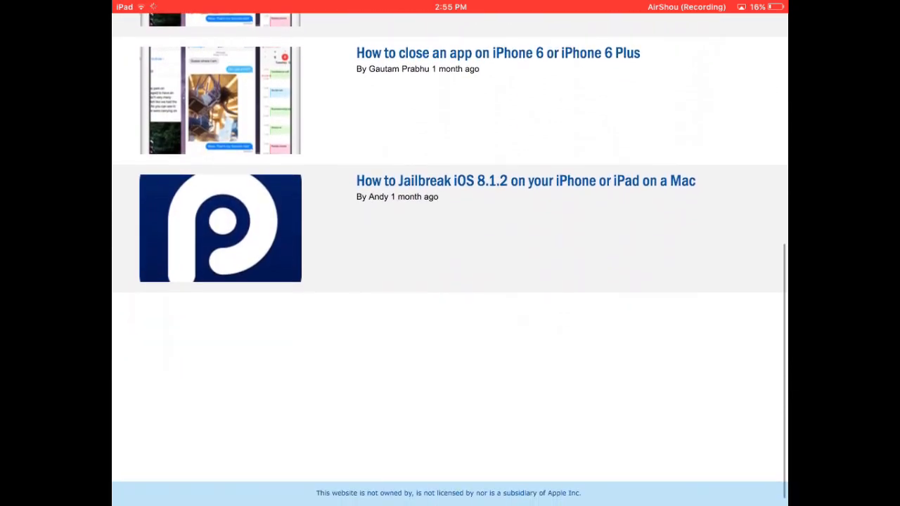
{"action": "scroll", "scroll_direction": "up", "scroll_amount": 3}
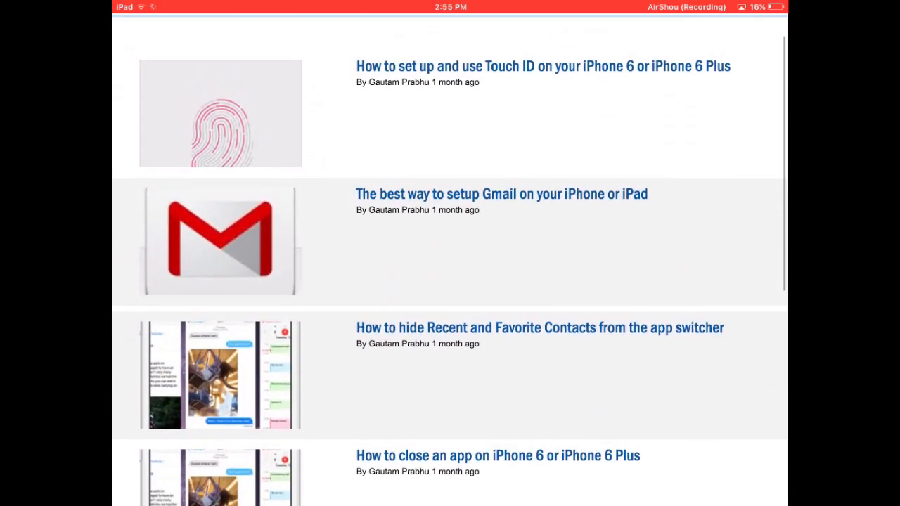
{"action": "scroll", "scroll_direction": "down", "scroll_amount": 3}
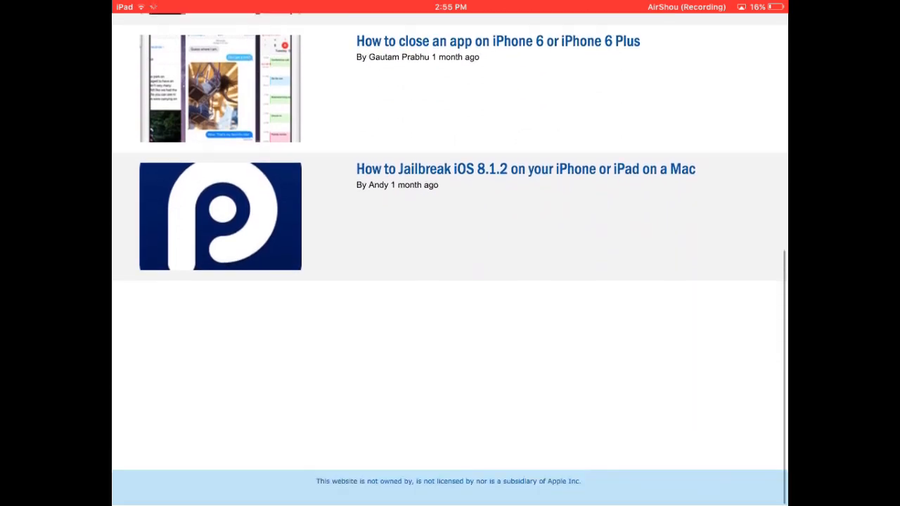
{"action": "scroll", "scroll_direction": "up", "scroll_amount": 3}
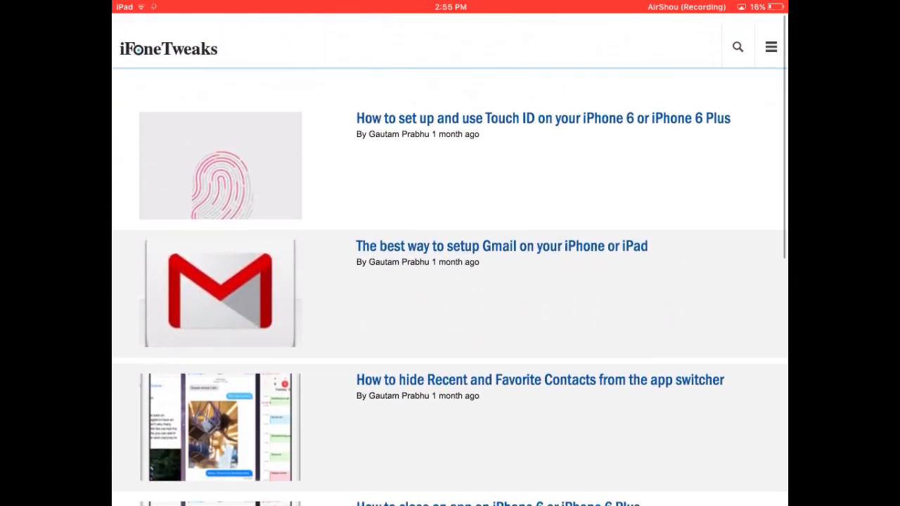